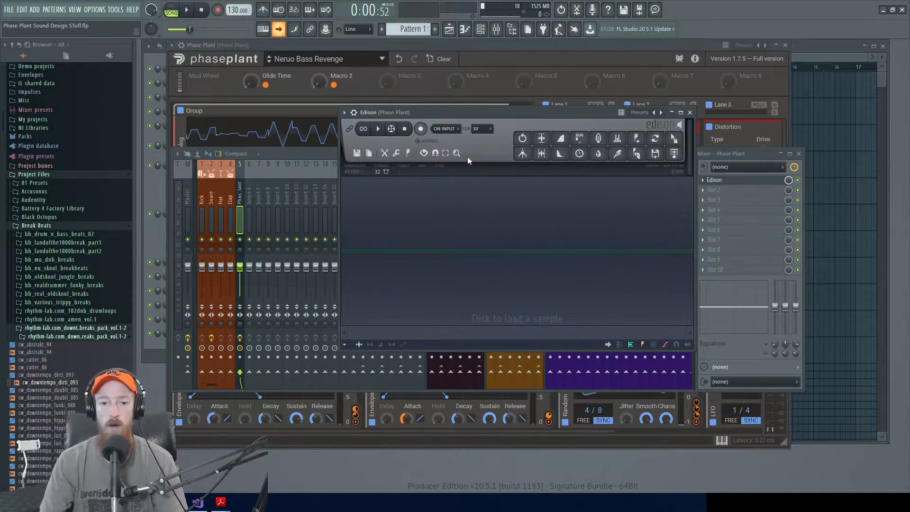
Record a Phase Plant take into Edison and select the whole captured waveform
click(420, 128)
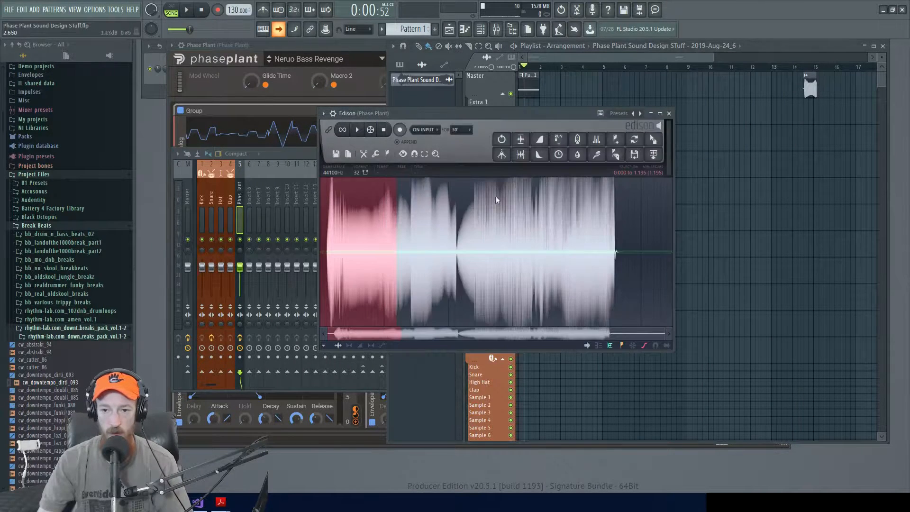
click(653, 155)
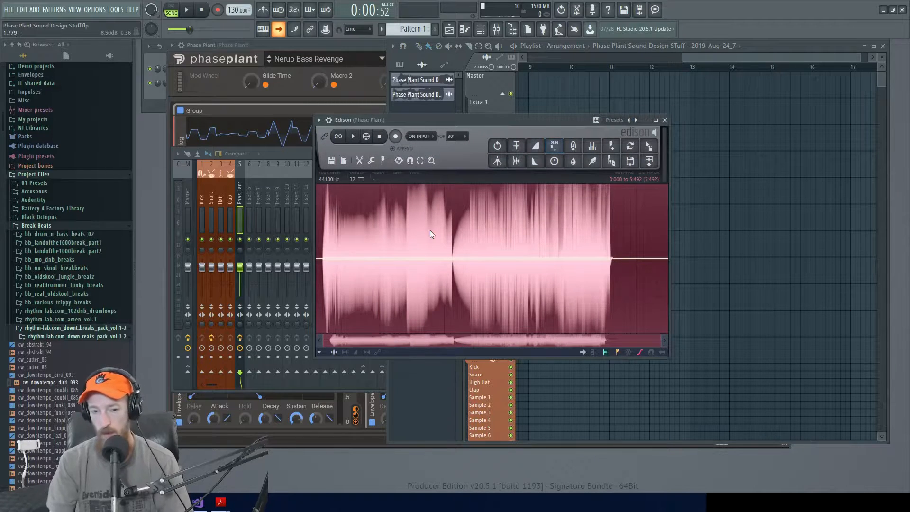
Try the Now record trigger, then set Edison to record On play and arm it
click(421, 135)
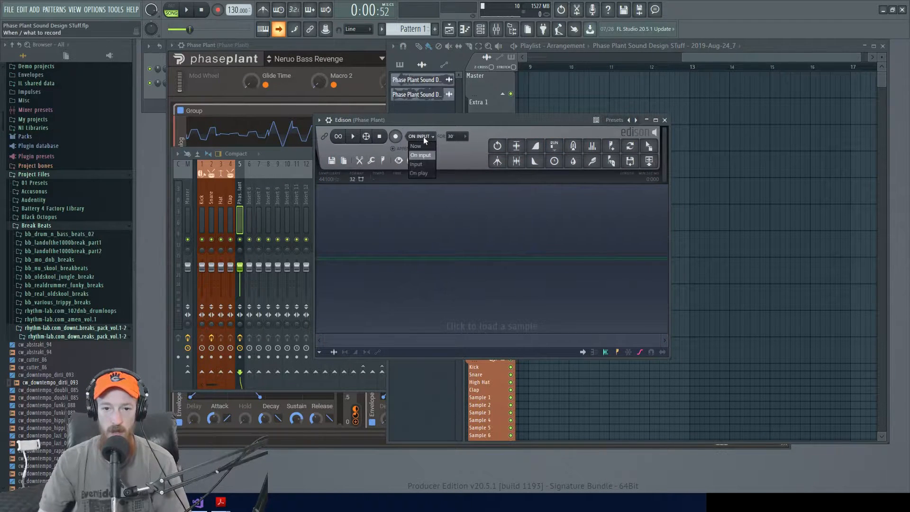
click(415, 146)
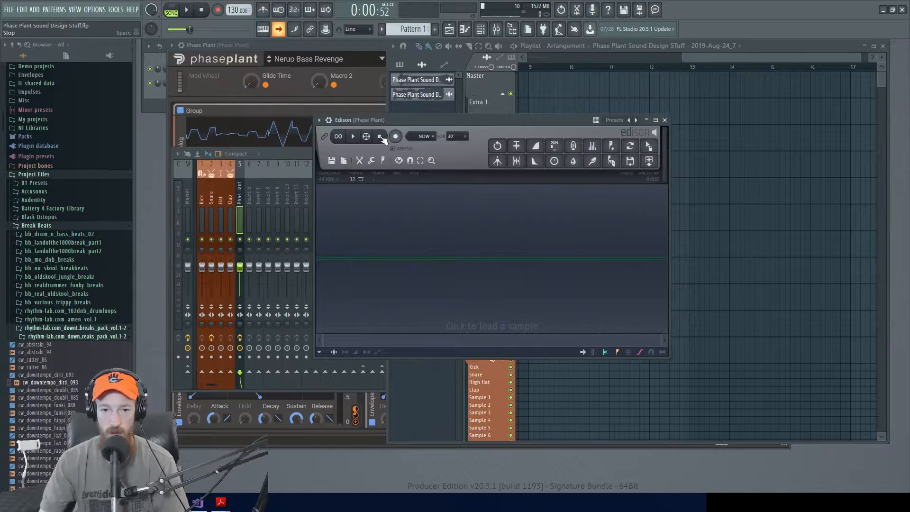
click(379, 135)
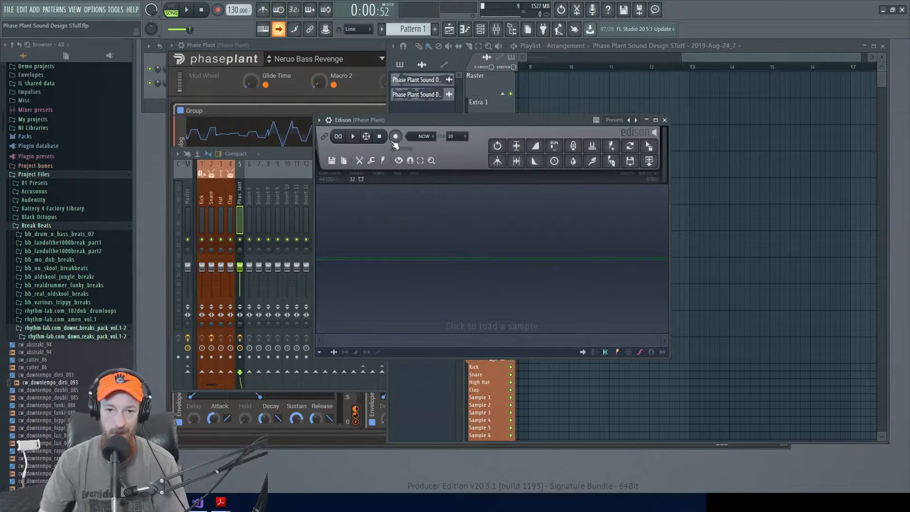
click(423, 136)
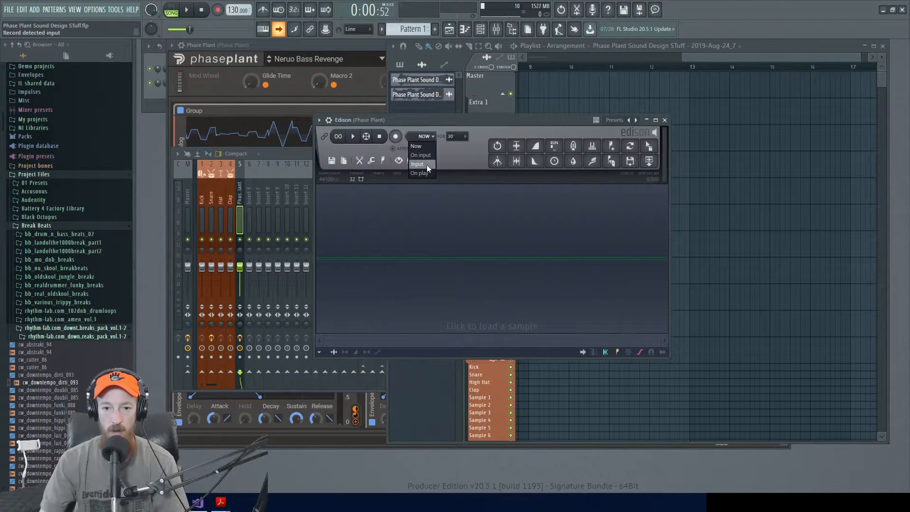
click(419, 172)
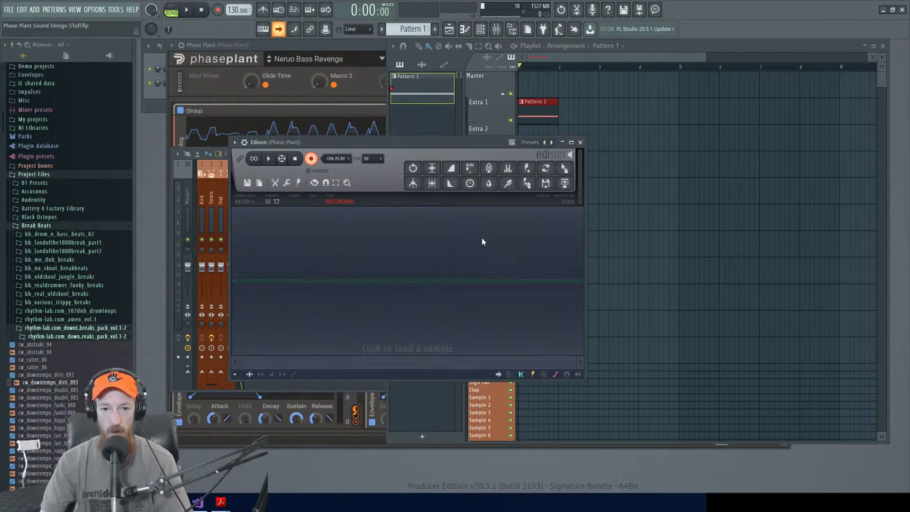
mouse_move(276, 256)
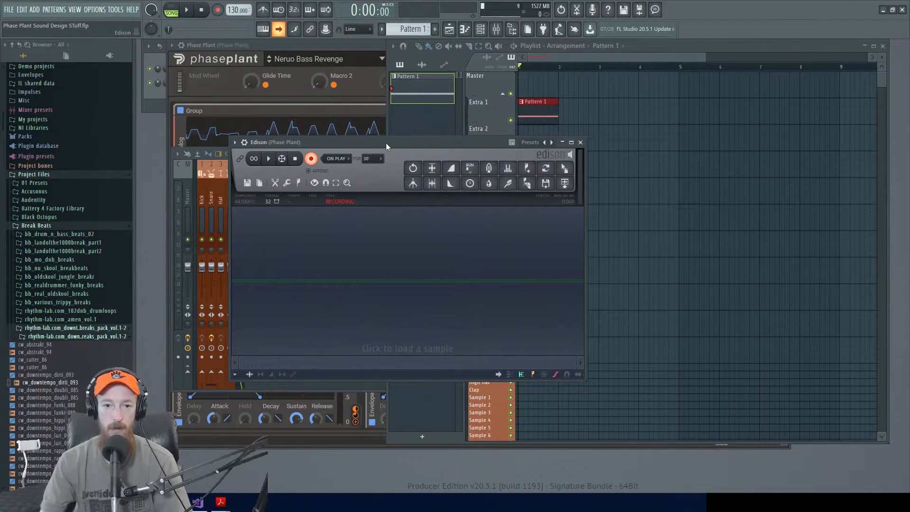
Re-arm Edison's record button and start transport playback so recording begins
click(311, 158)
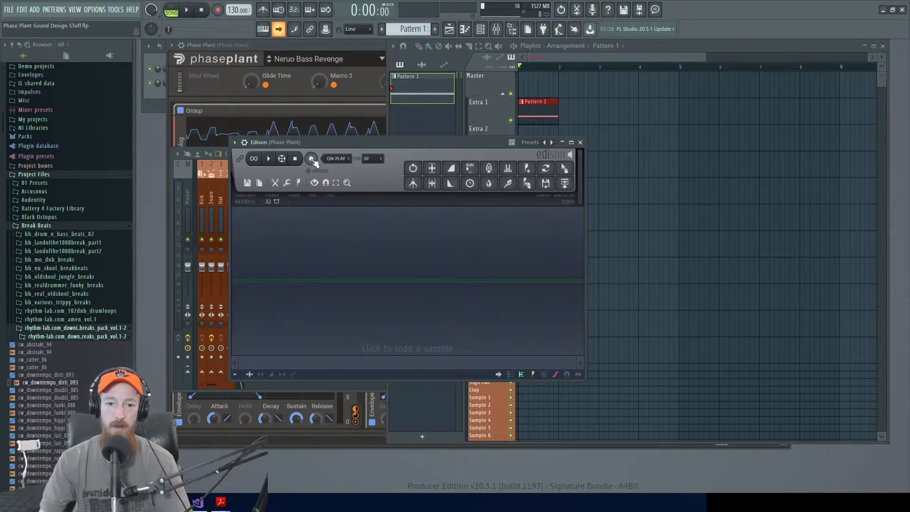
click(311, 158)
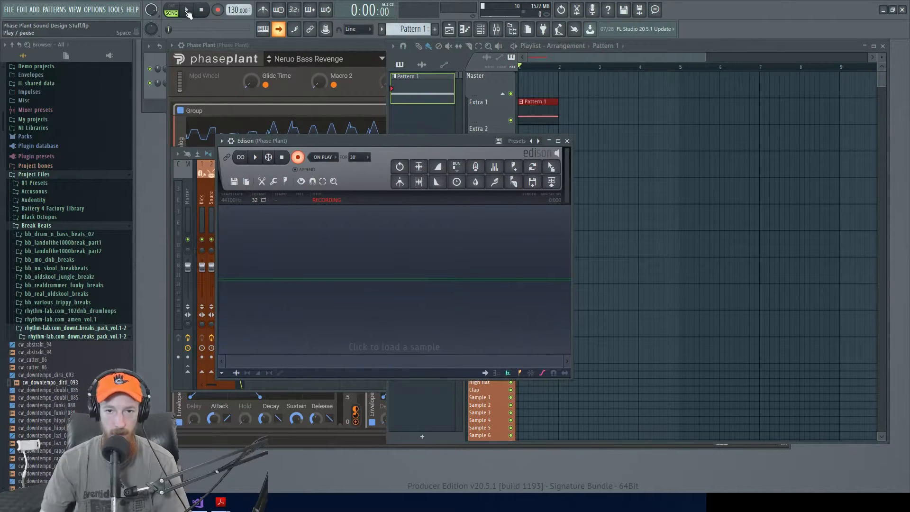
click(185, 9)
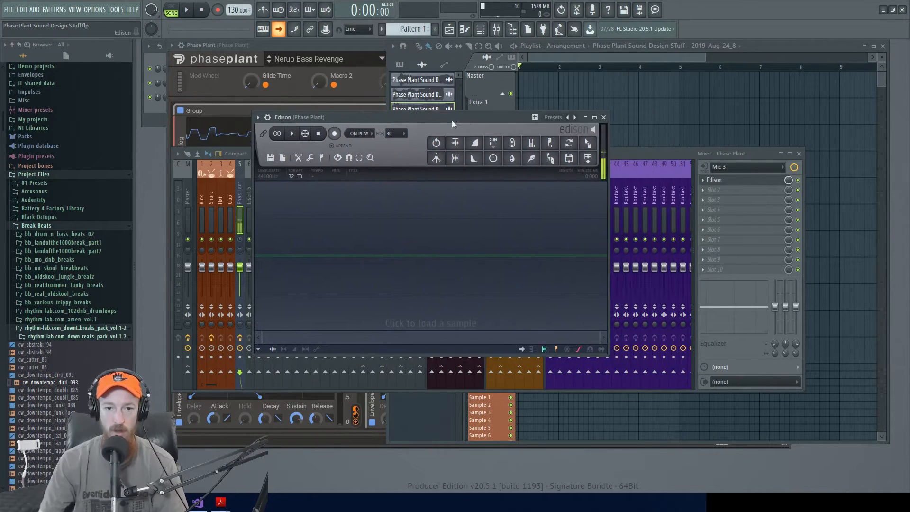
Set Edison to record On input and arm it for the microphone voice take
click(359, 133)
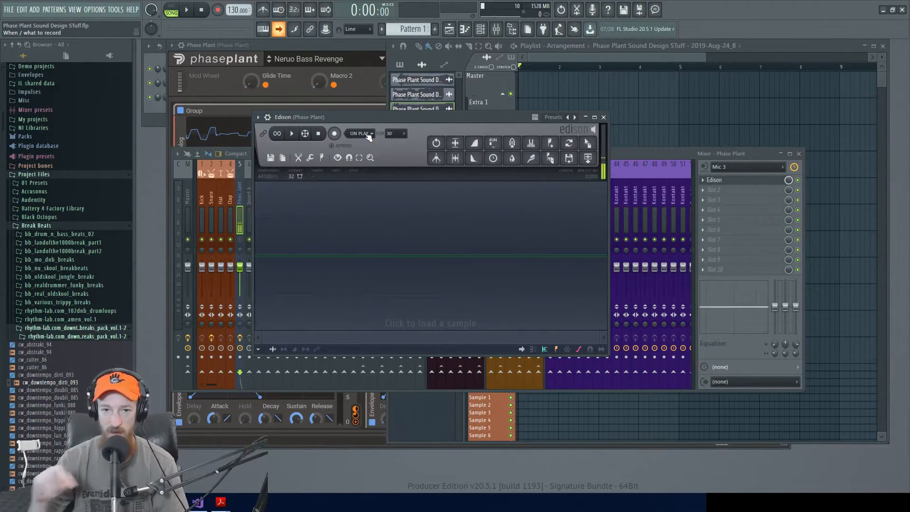
click(359, 133)
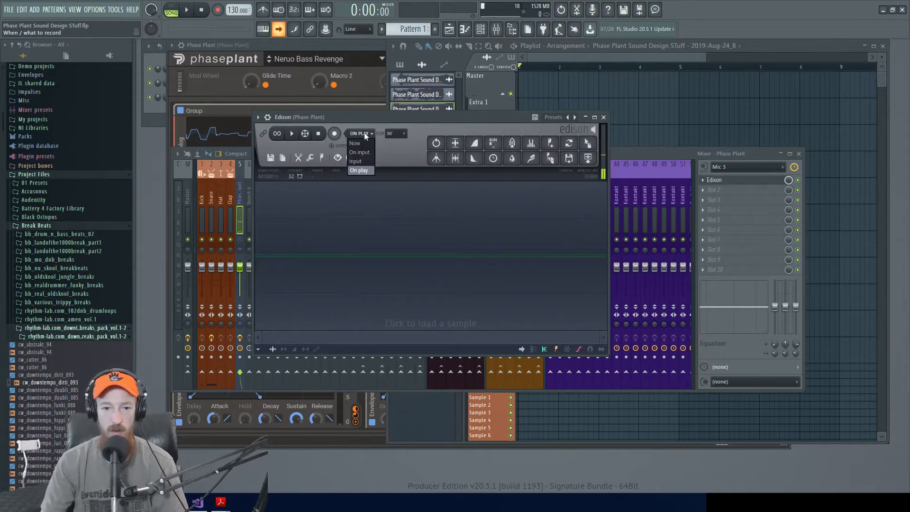
click(358, 152)
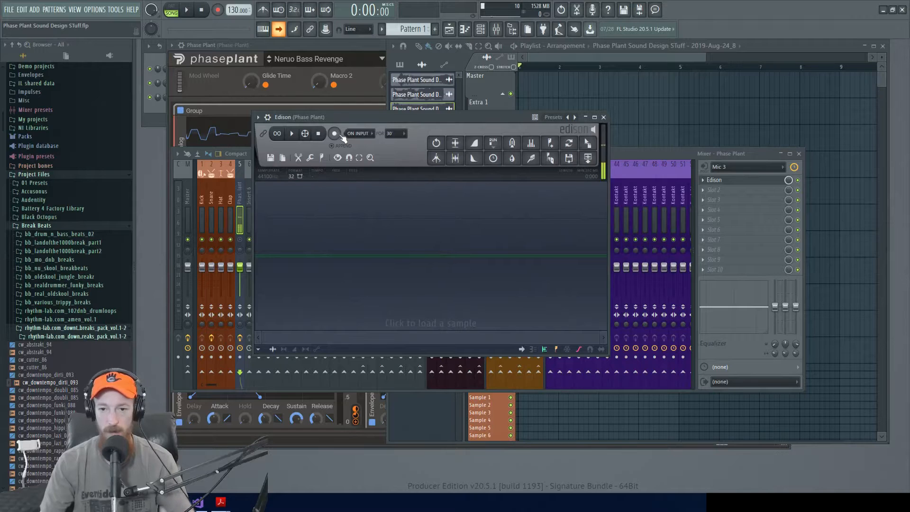
click(335, 134)
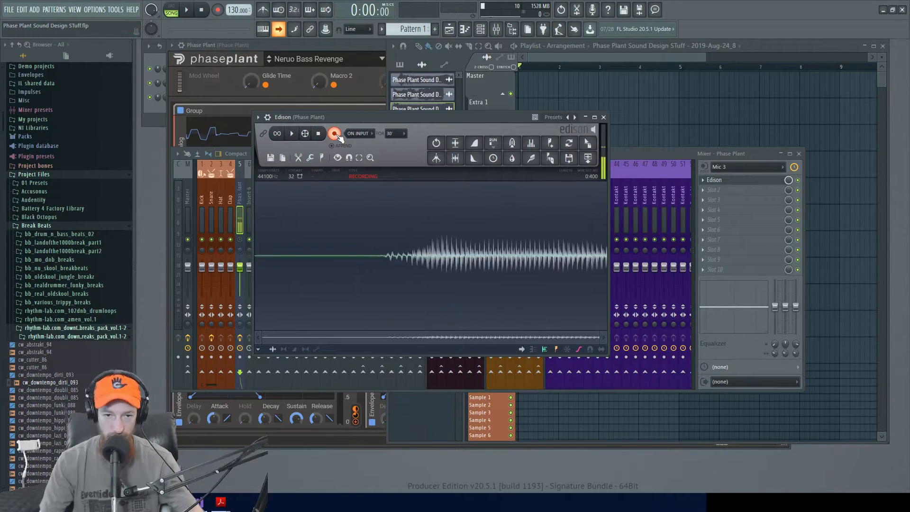